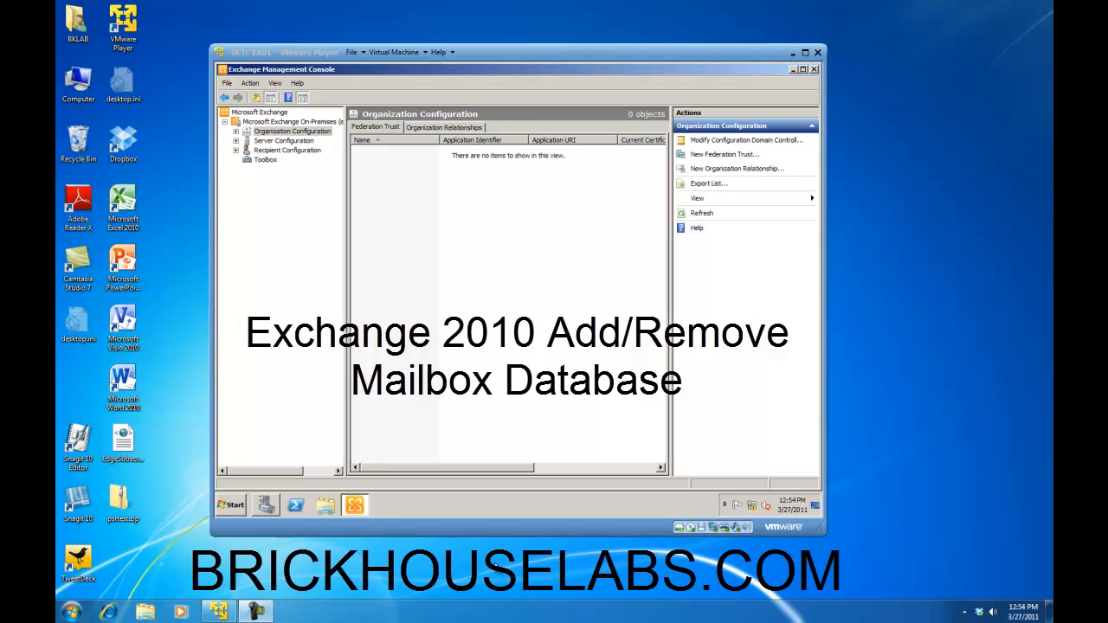
mouse_move(345, 304)
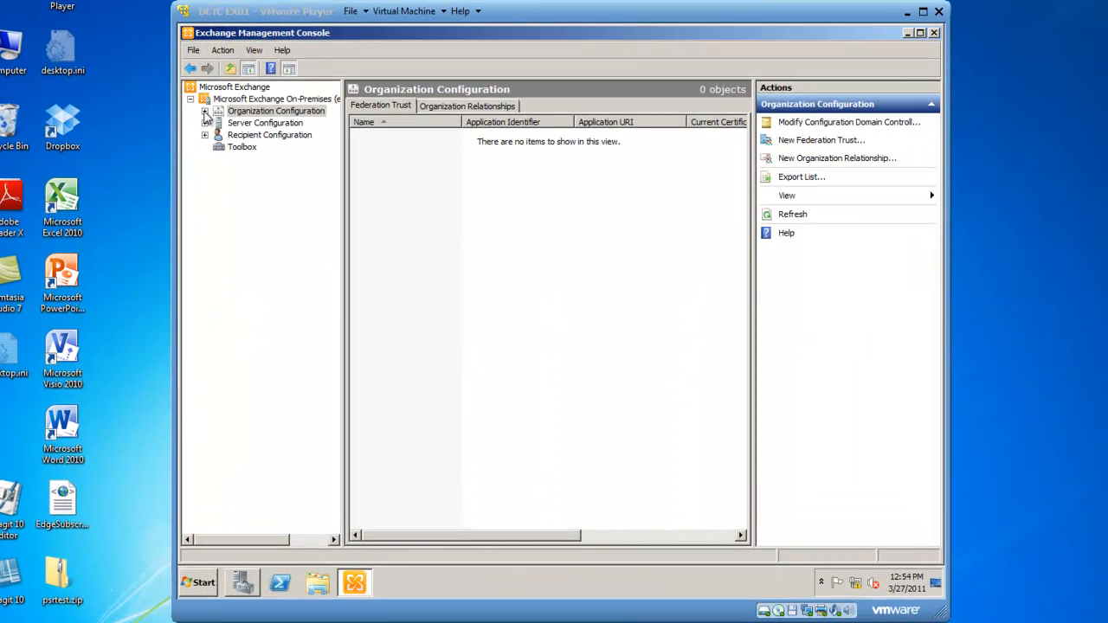
- Show the organization's mailbox databases under Organization Configuration > Mailbox
click(205, 111)
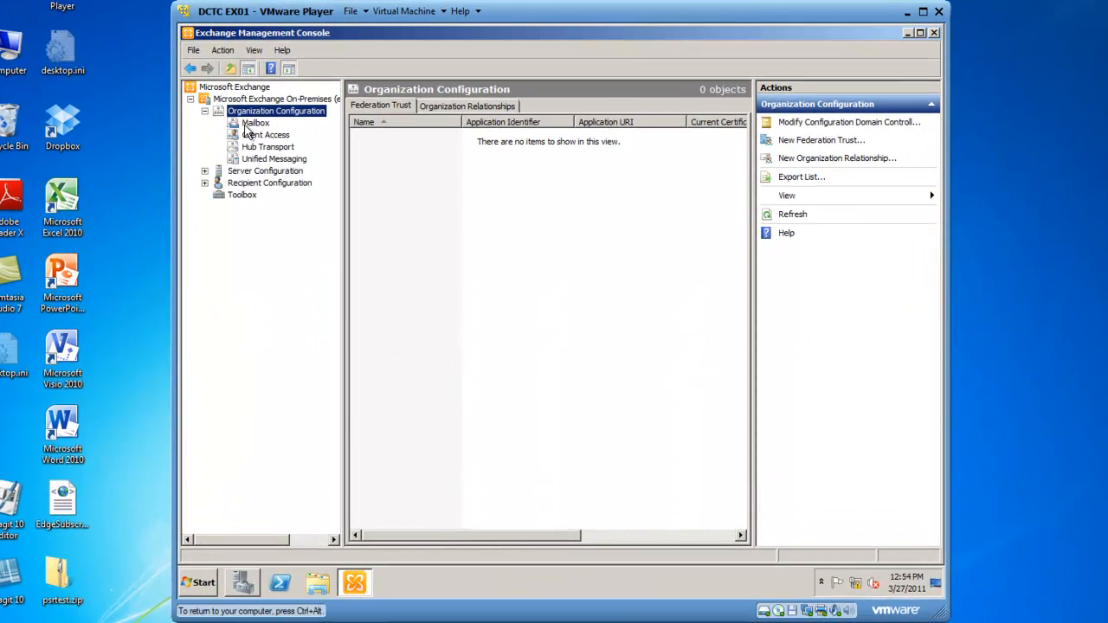
click(255, 122)
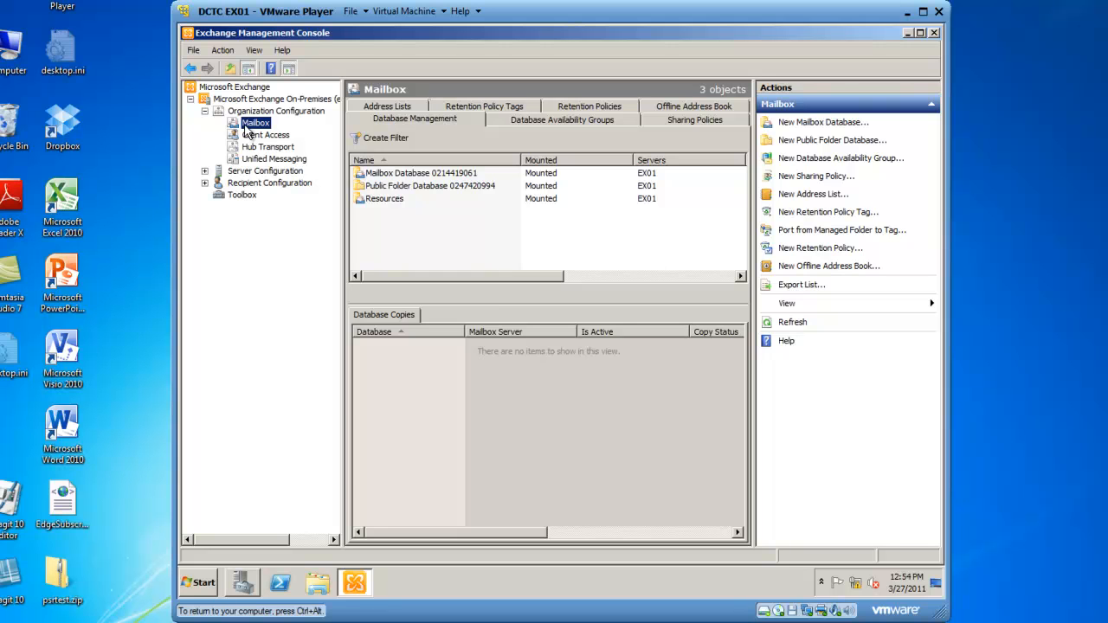
mouse_move(557, 145)
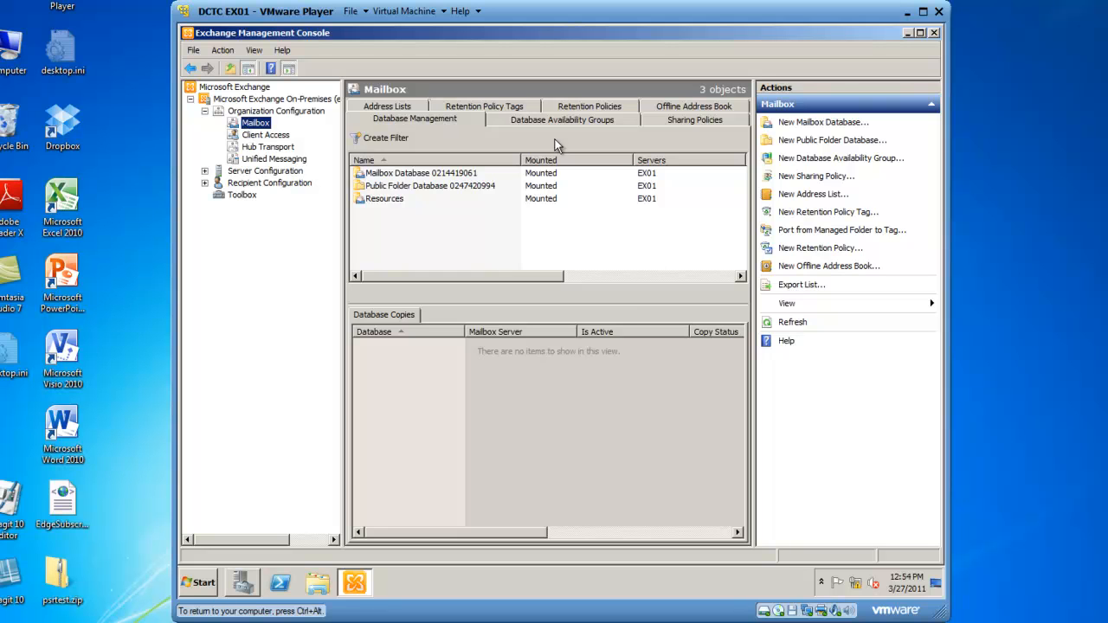
mouse_move(800, 122)
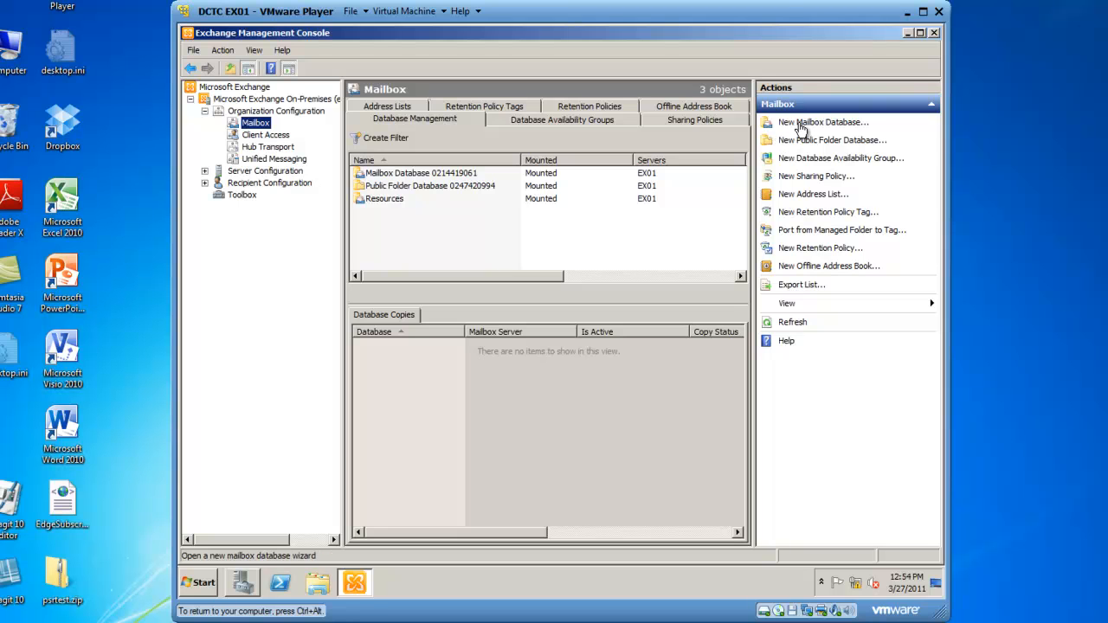
- Start a new mailbox database named 'Executives' hosted on server EX01
click(821, 121)
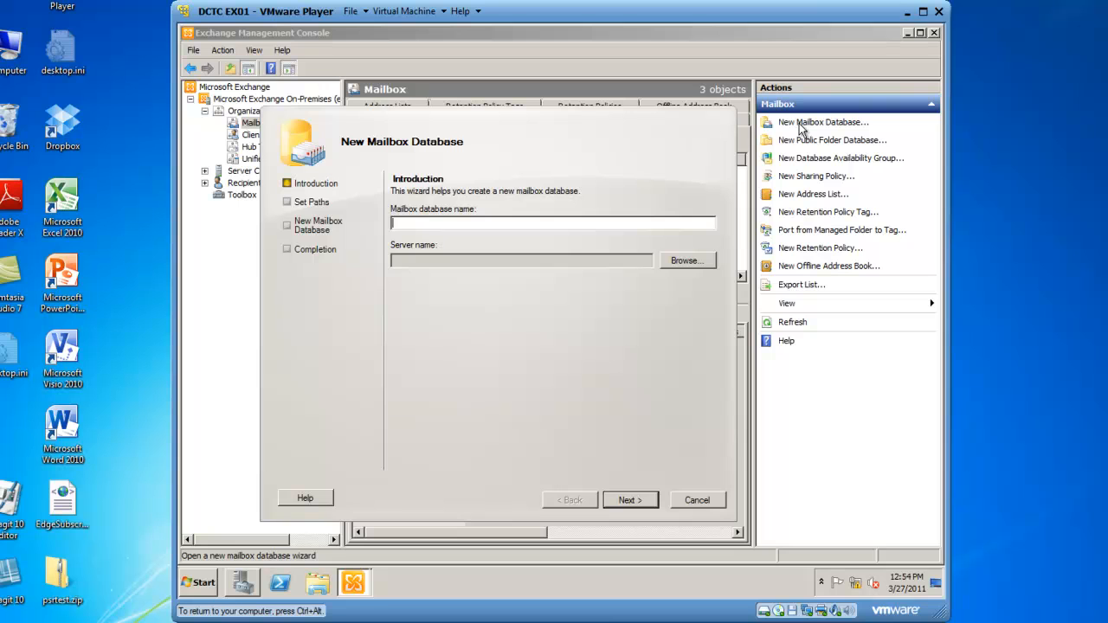
text(Execut)
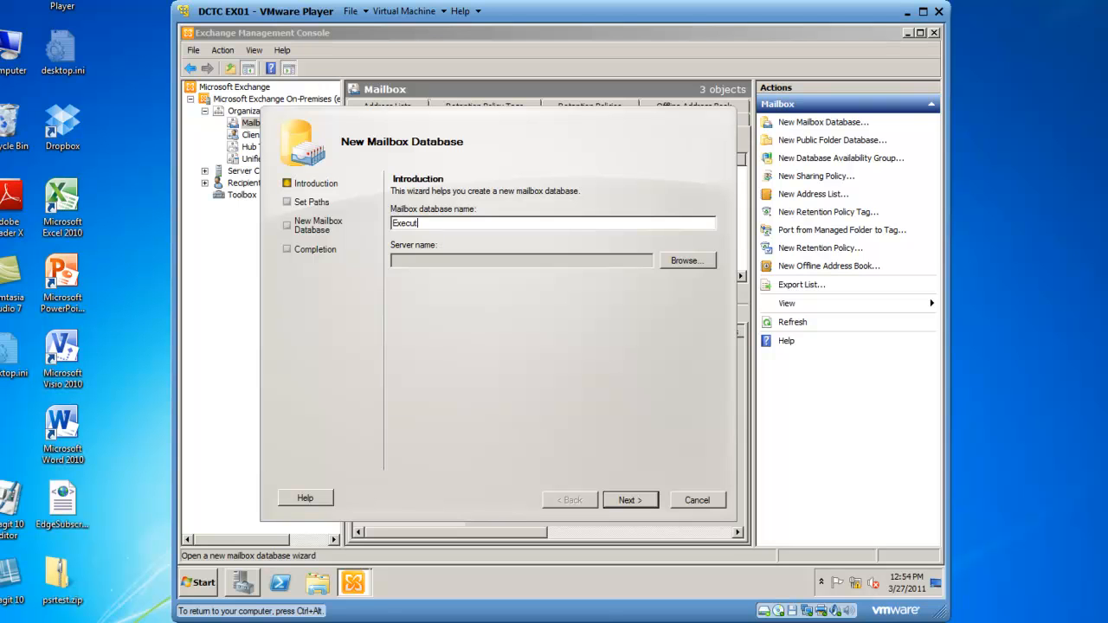
text(ives)
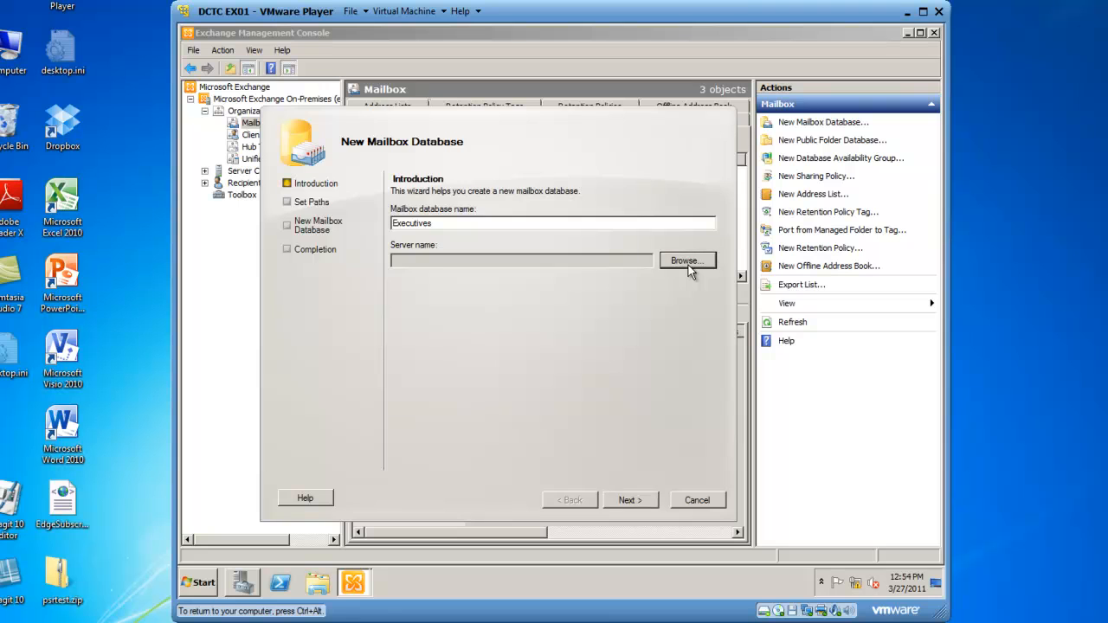
click(687, 261)
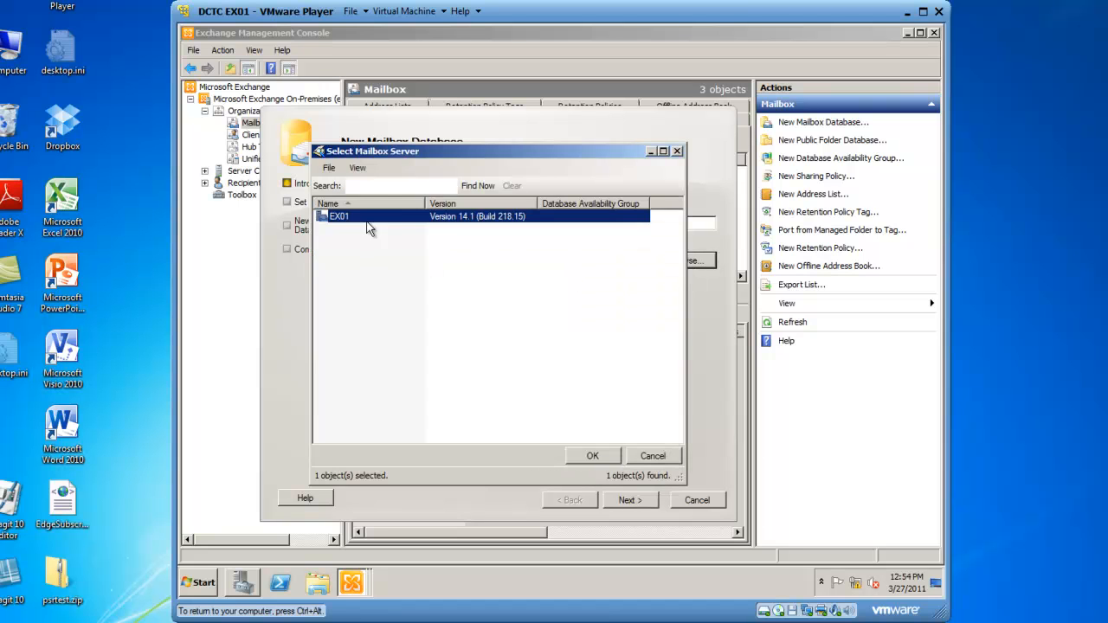
mouse_move(472, 335)
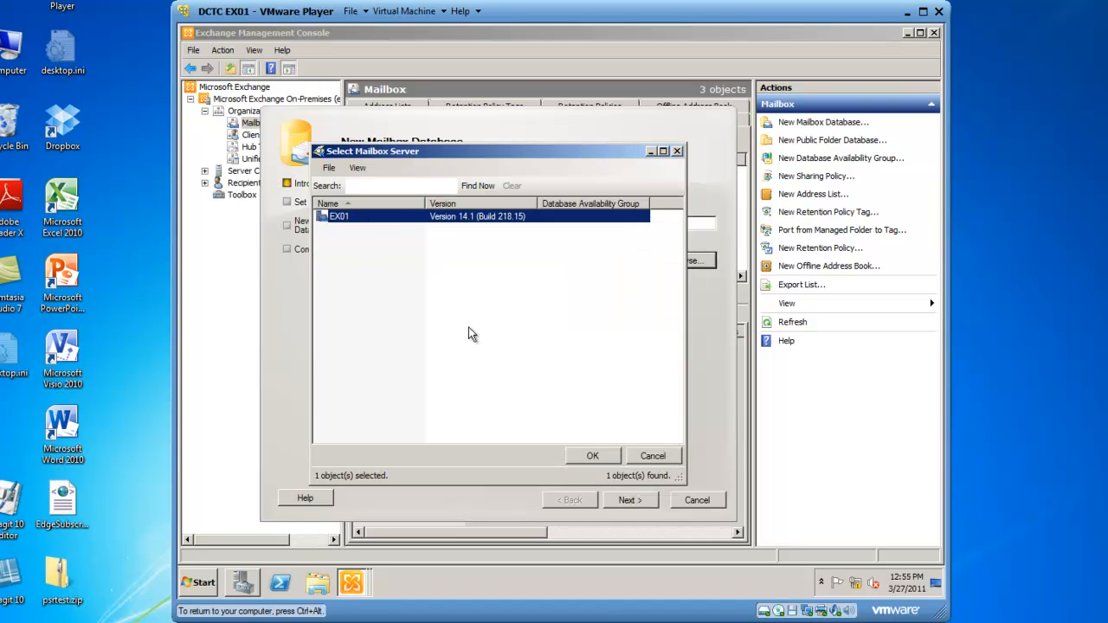
click(592, 455)
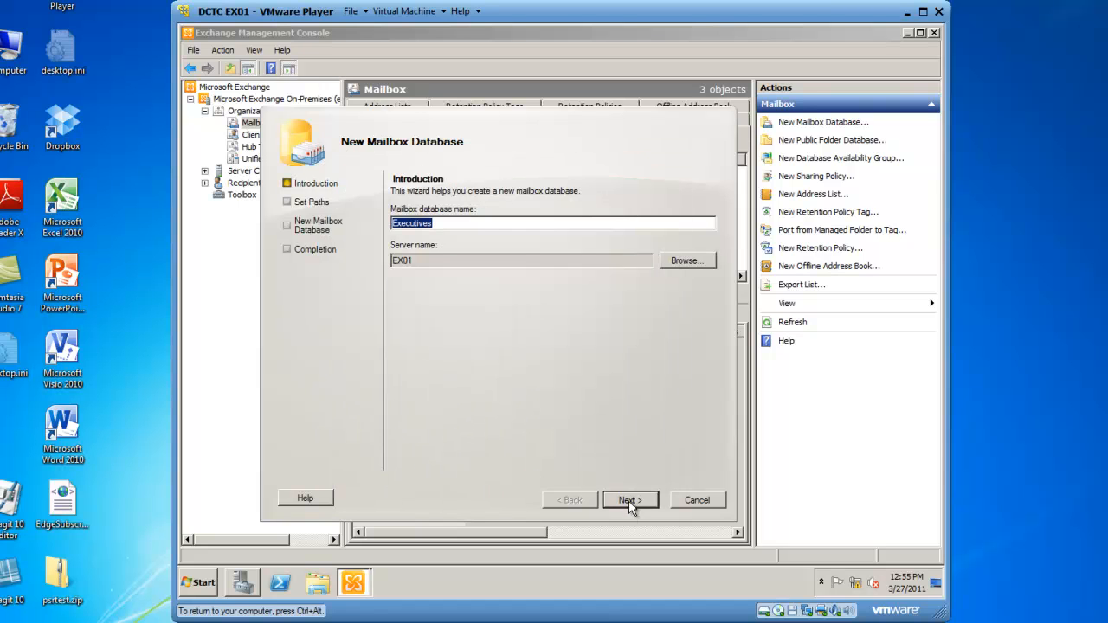
- Keep the default database and log paths with mounting enabled and reach the summary
click(630, 500)
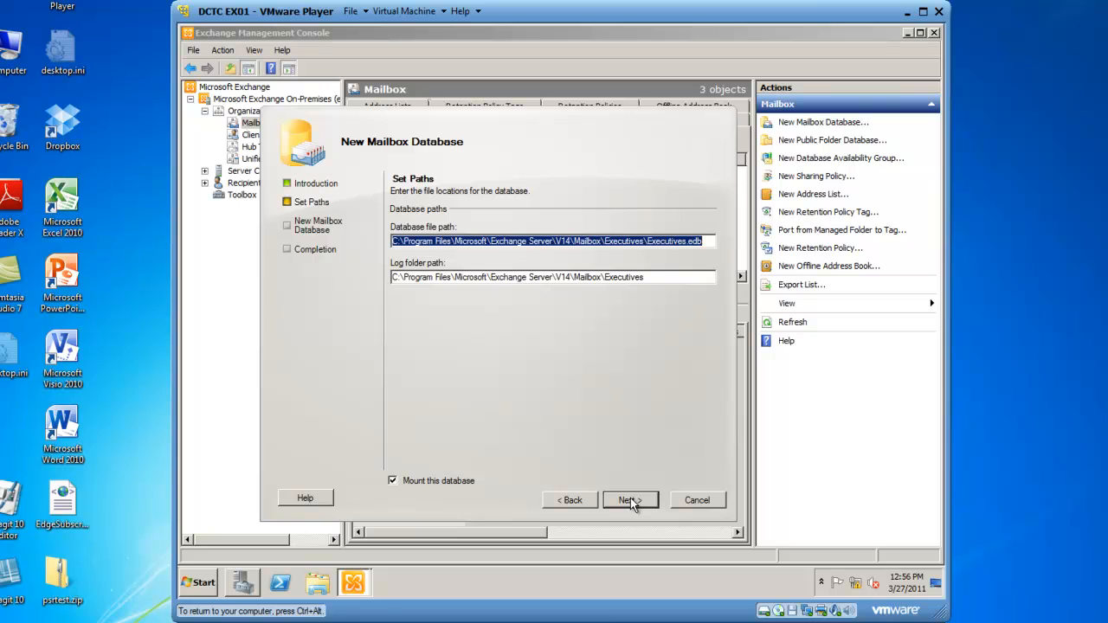
mouse_move(618, 429)
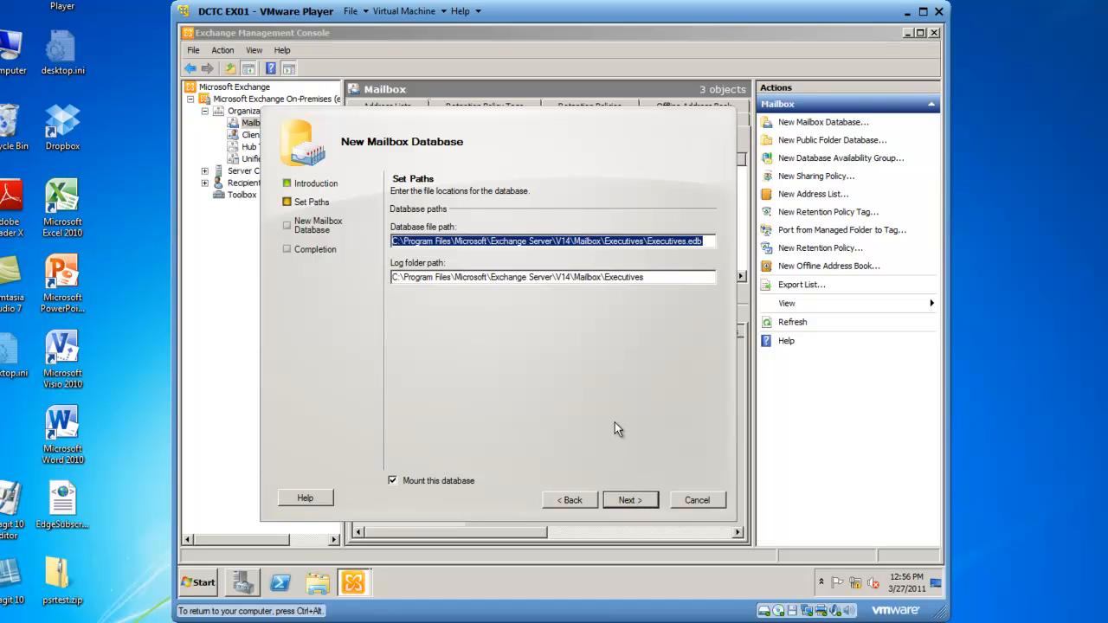
mouse_move(671, 326)
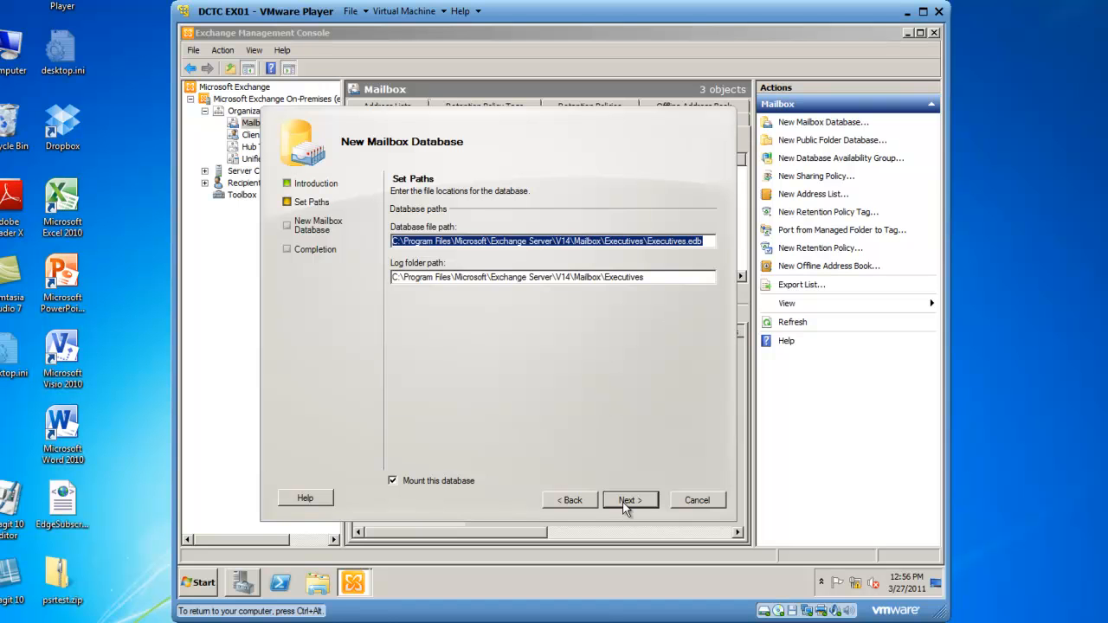
mouse_move(392, 485)
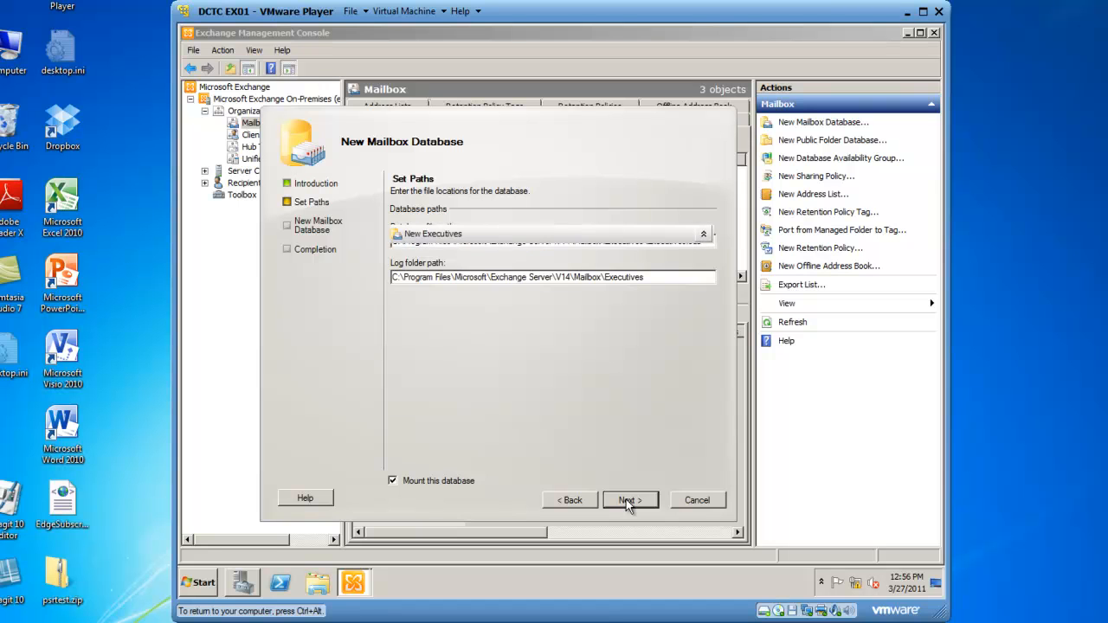
click(628, 500)
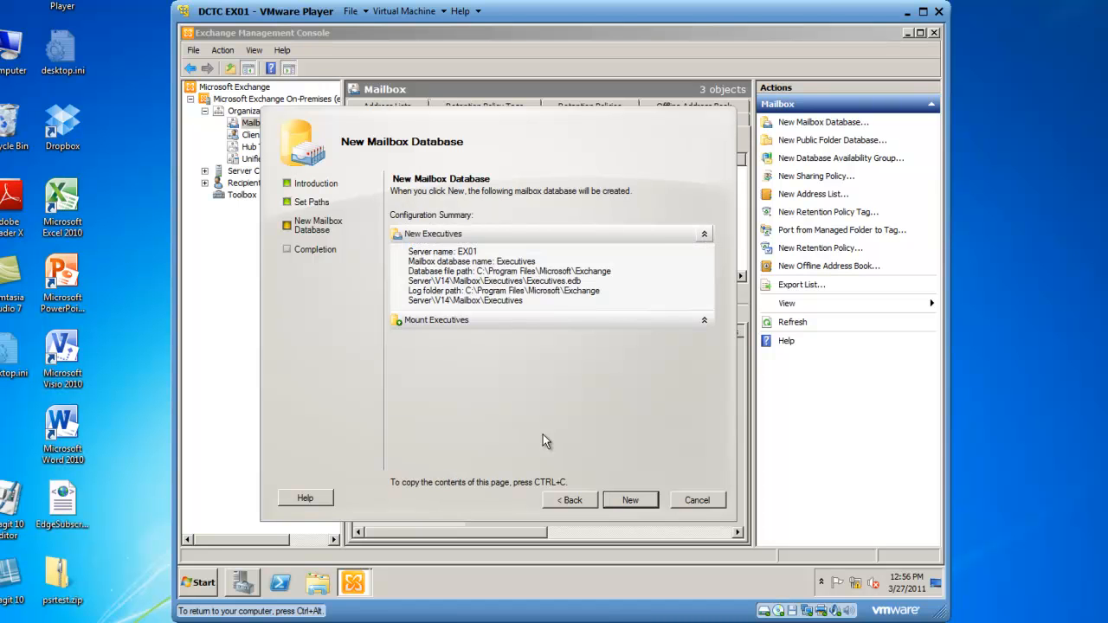
mouse_move(537, 435)
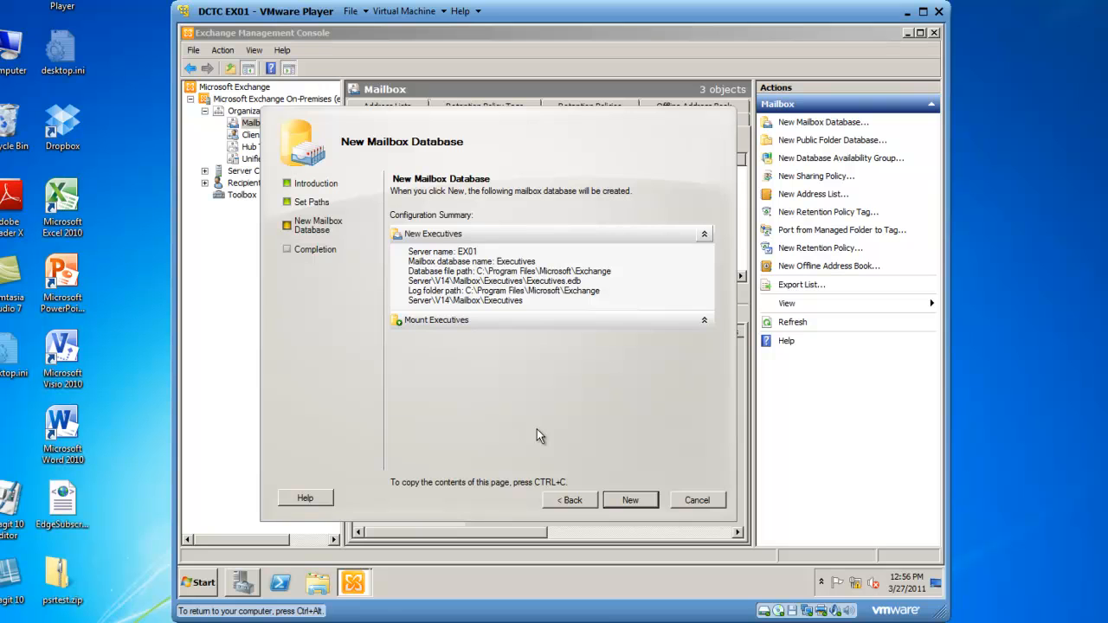
- Create and mount the Executives database, then finish the wizard
click(630, 499)
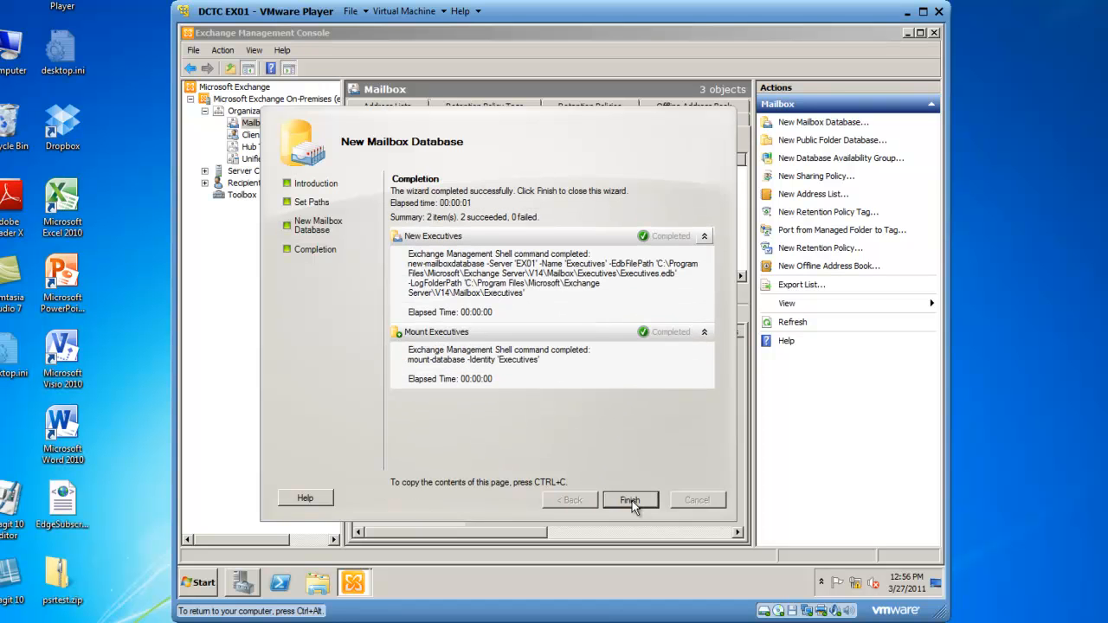
mouse_move(520, 223)
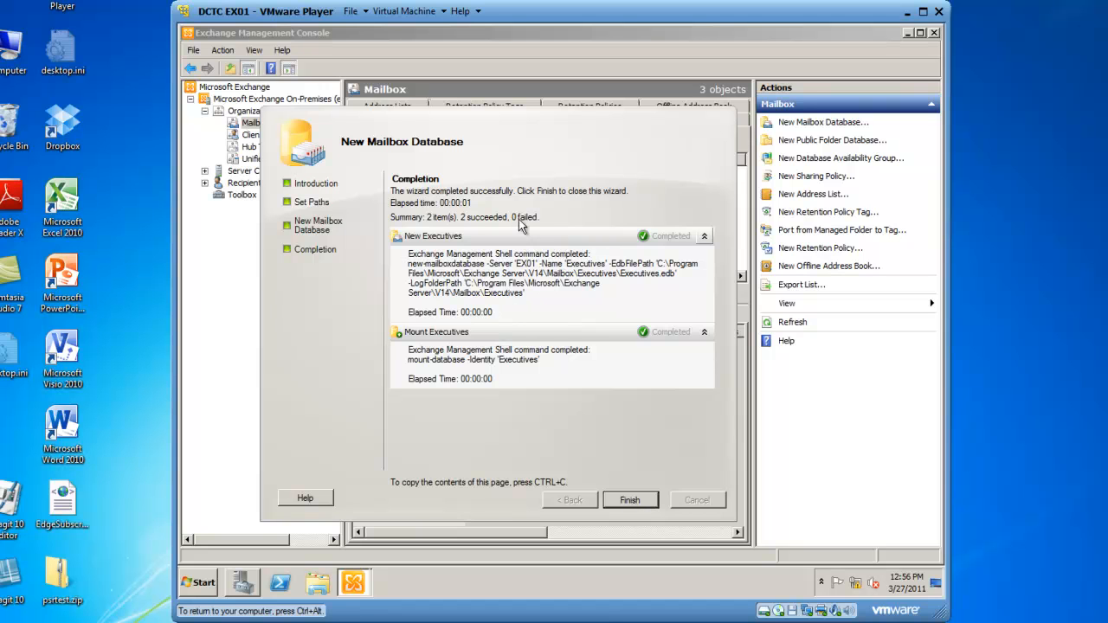
mouse_move(630, 500)
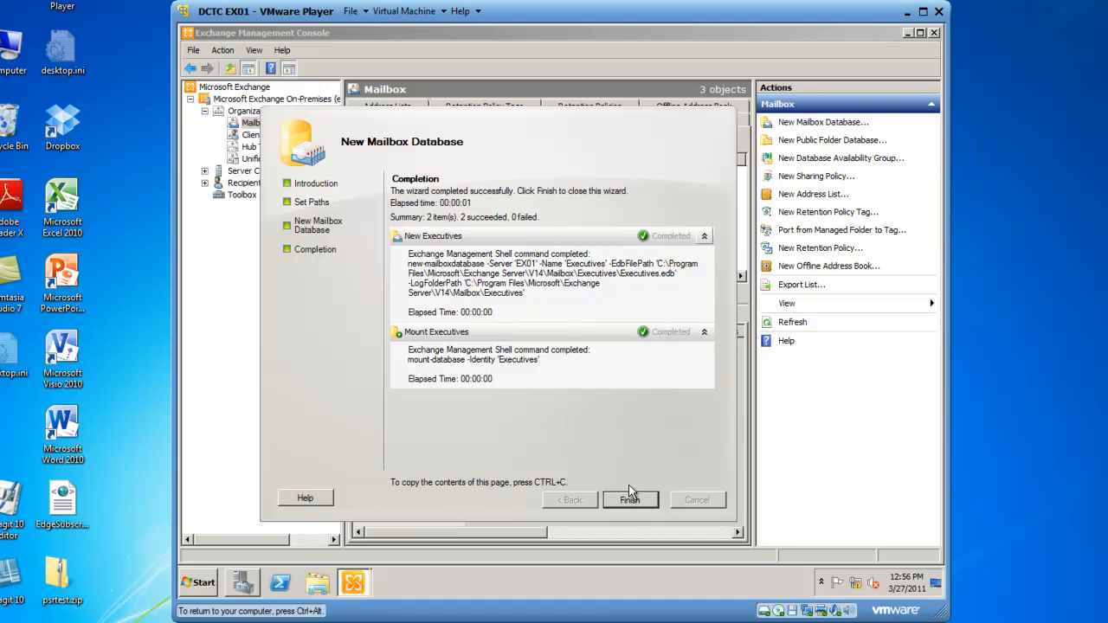
click(629, 501)
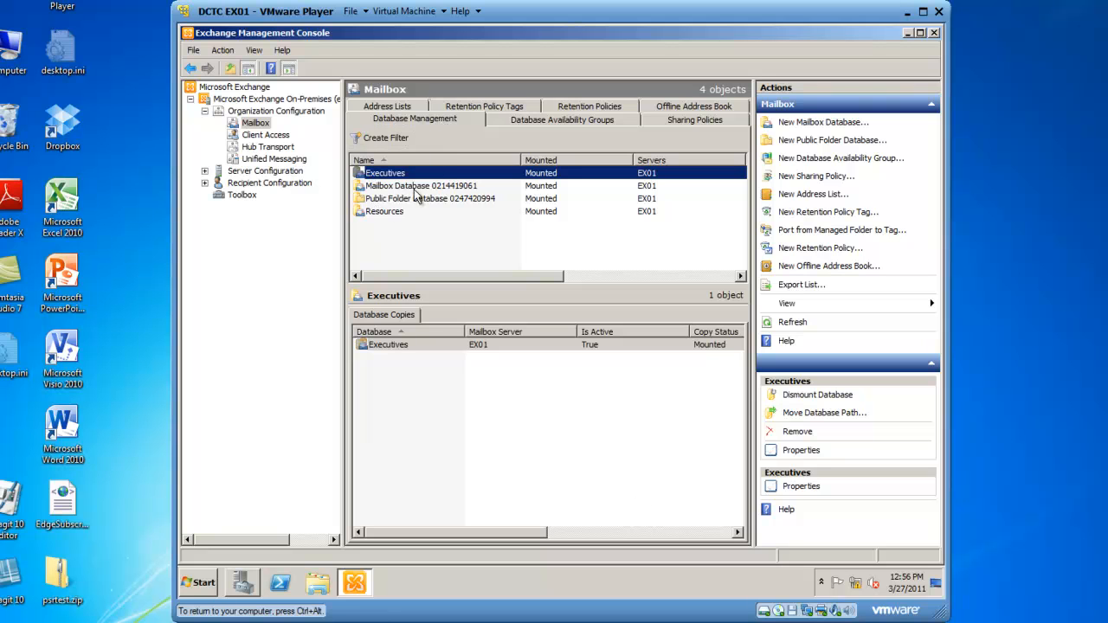
mouse_move(454, 186)
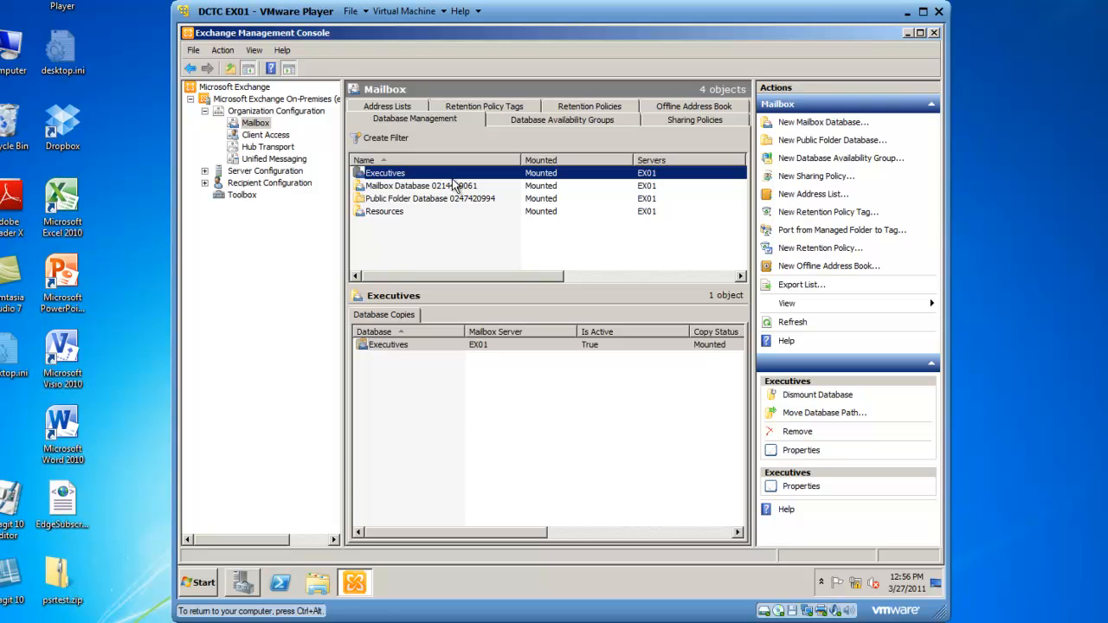
mouse_move(456, 188)
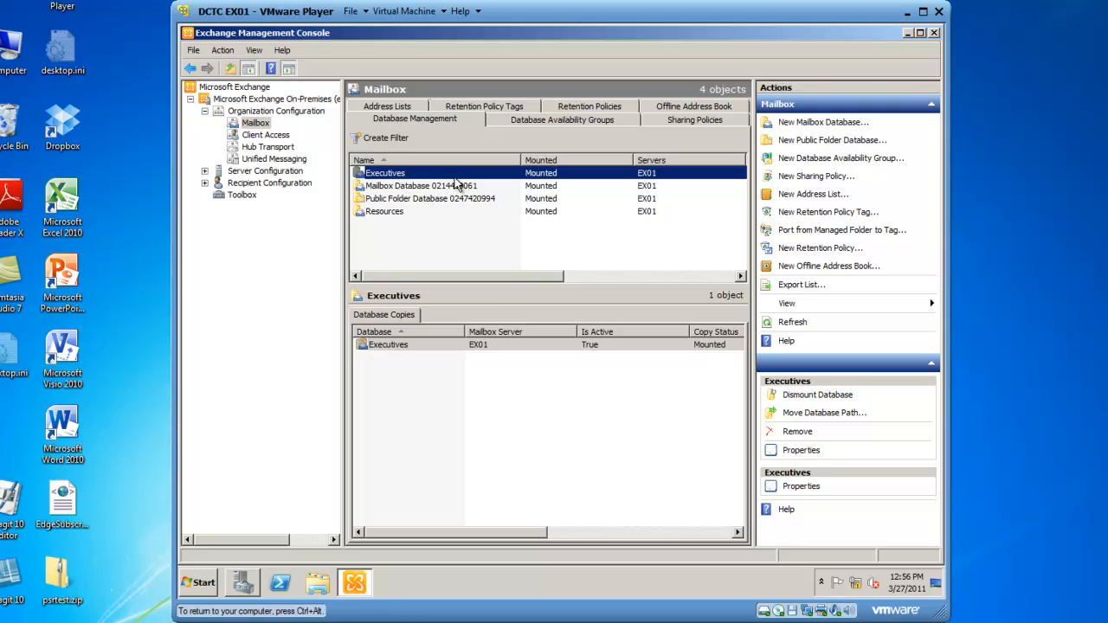
- Select the Resources database to view its copy details
click(384, 211)
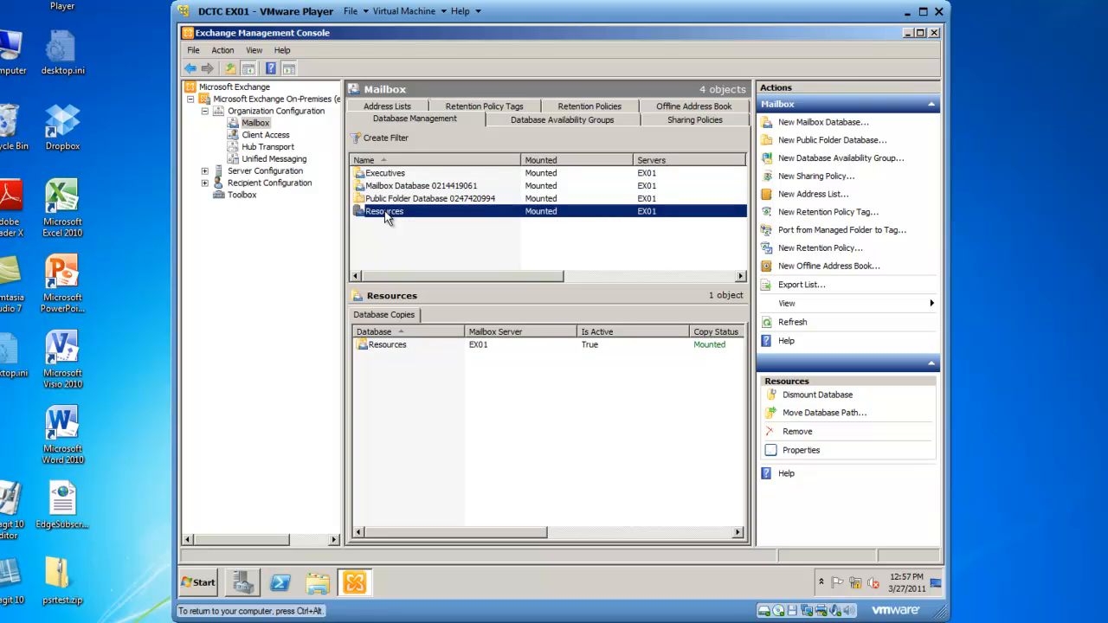
- Remove the Resources mailbox database and confirm the removal
right_click(385, 211)
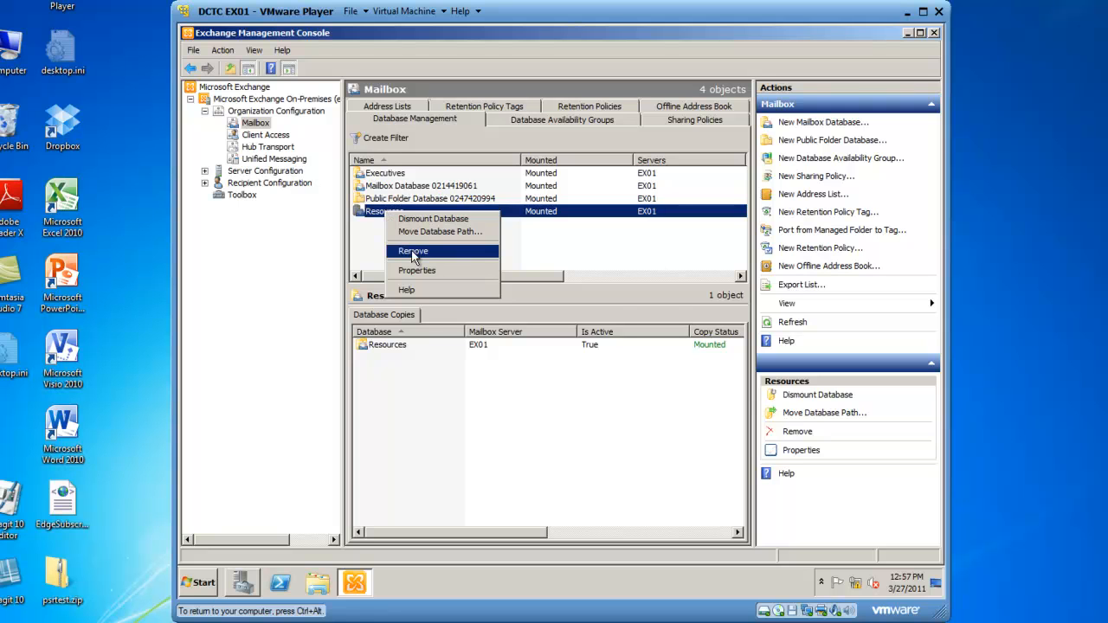
click(413, 251)
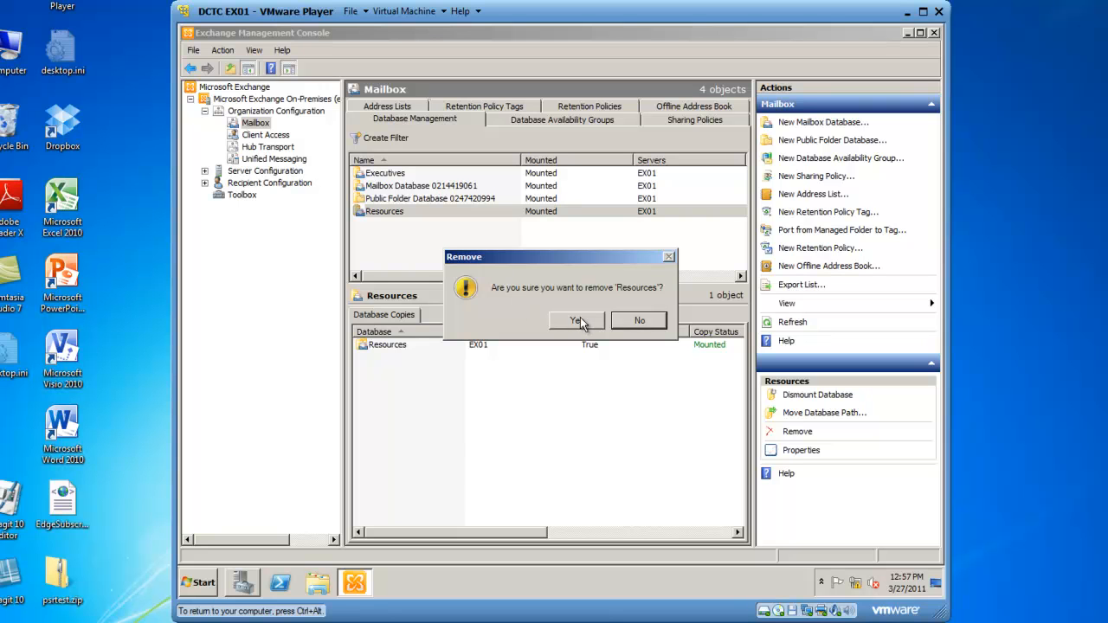
click(576, 320)
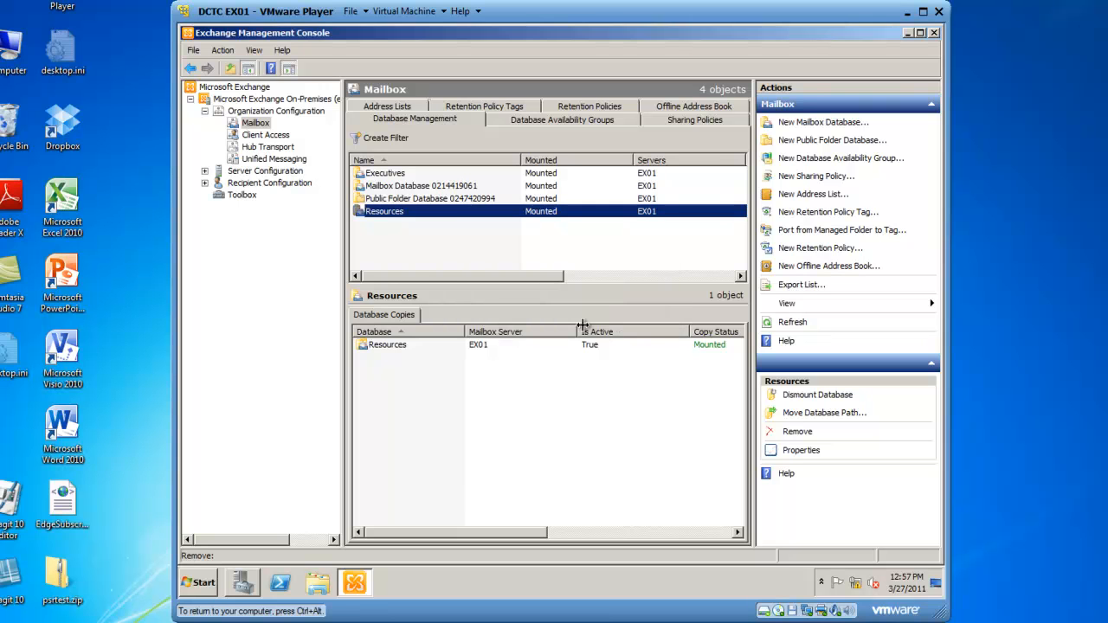
- Acknowledge the warning that the Resources database file must be deleted manually
click(796, 431)
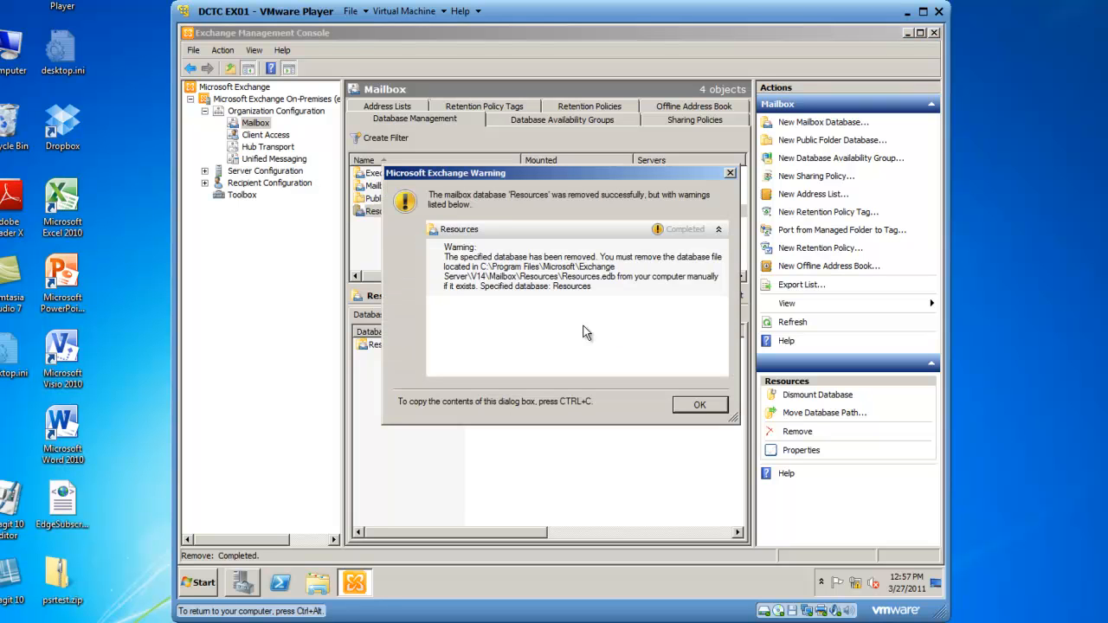
mouse_move(558, 342)
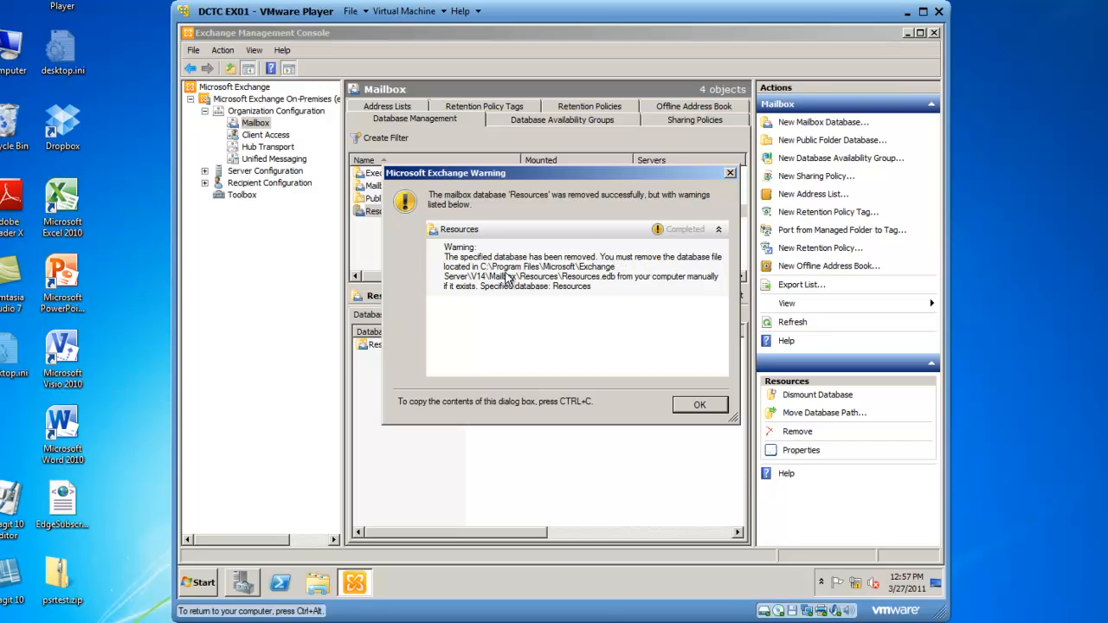
mouse_move(526, 275)
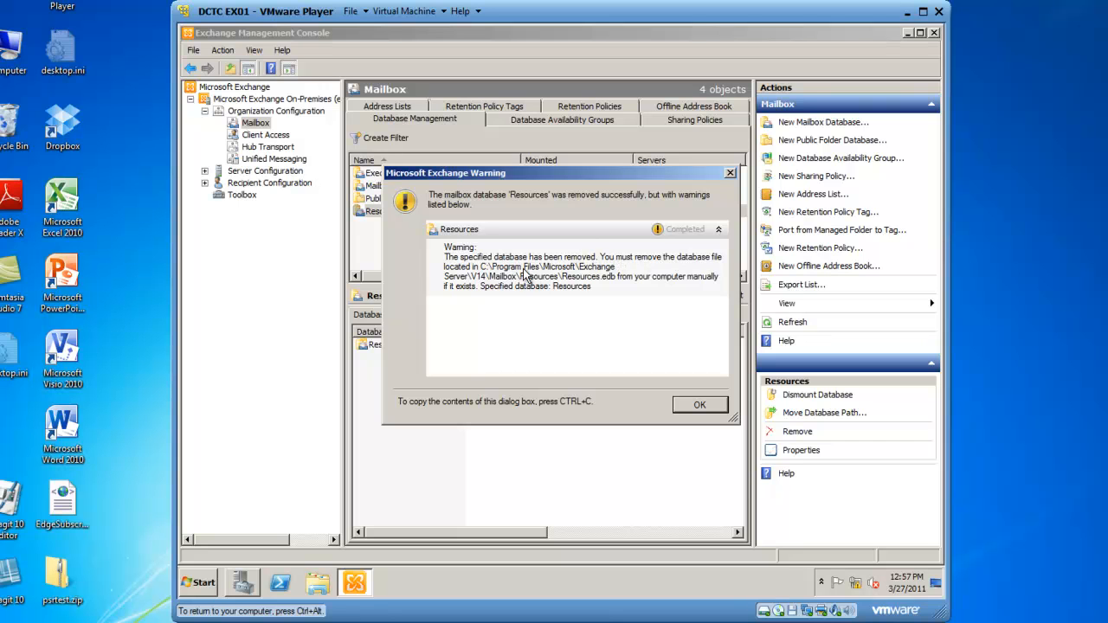
mouse_move(476, 287)
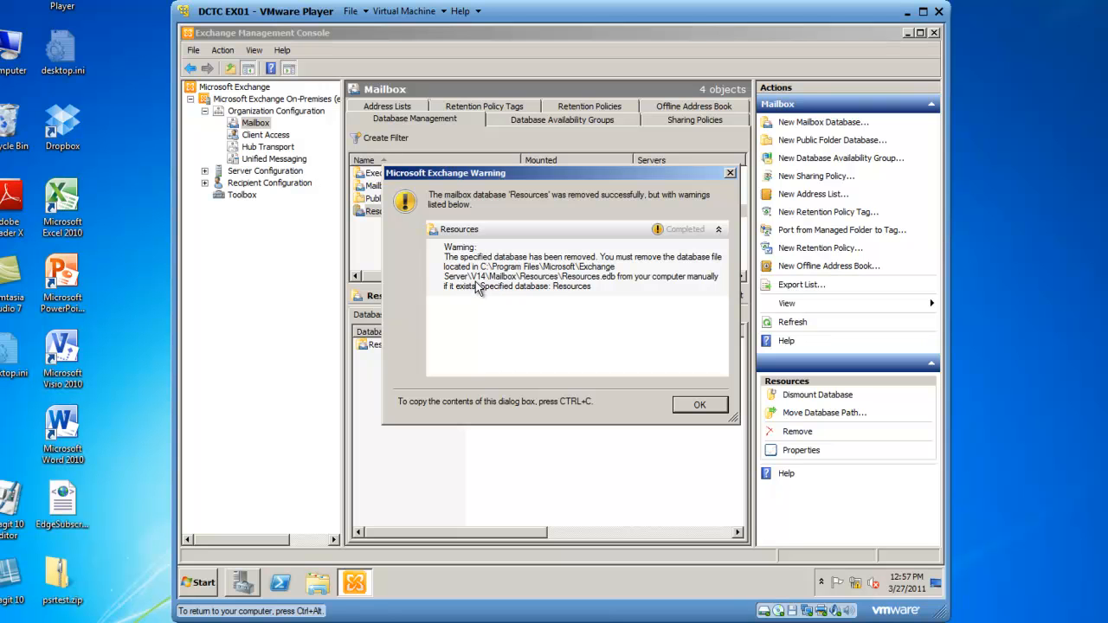
mouse_move(528, 285)
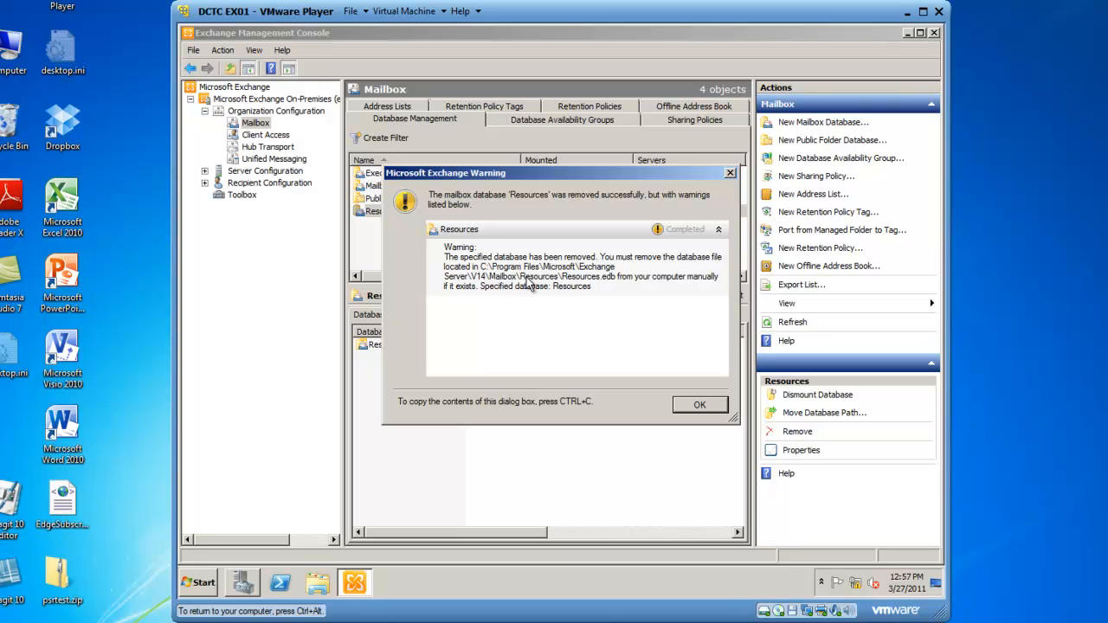
mouse_move(611, 285)
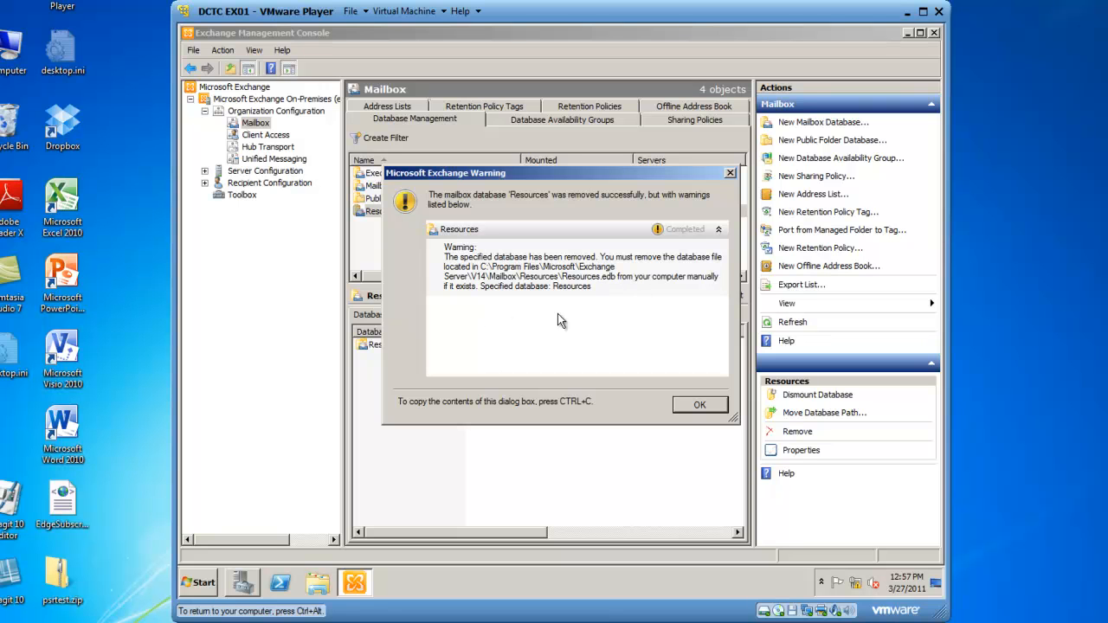
click(700, 404)
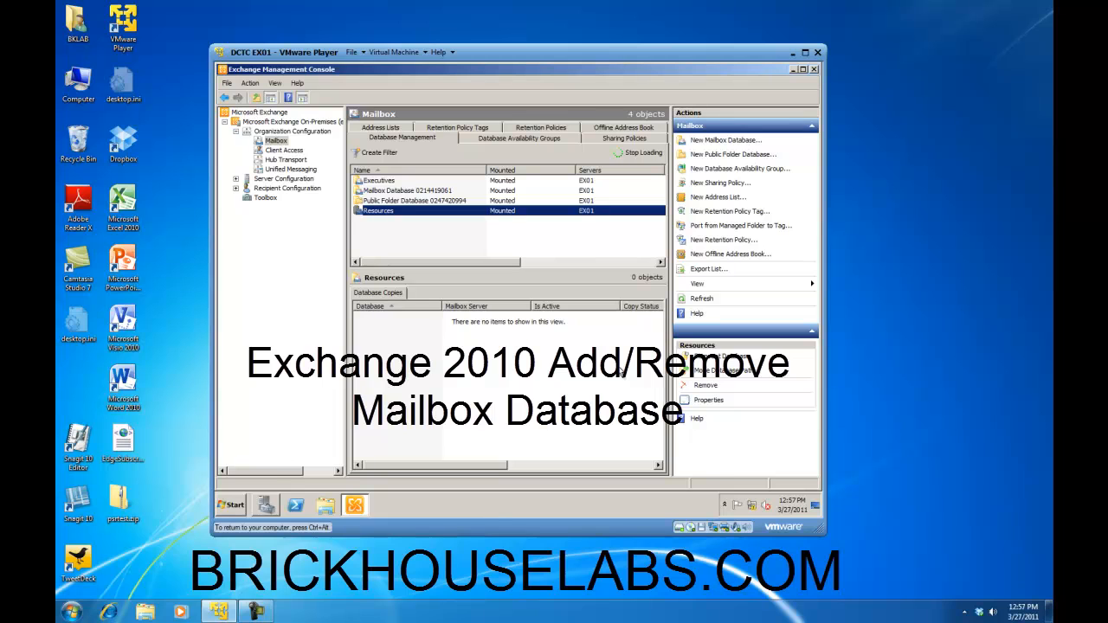
- Refresh the database list so Executives appears and Resources is gone
click(705, 385)
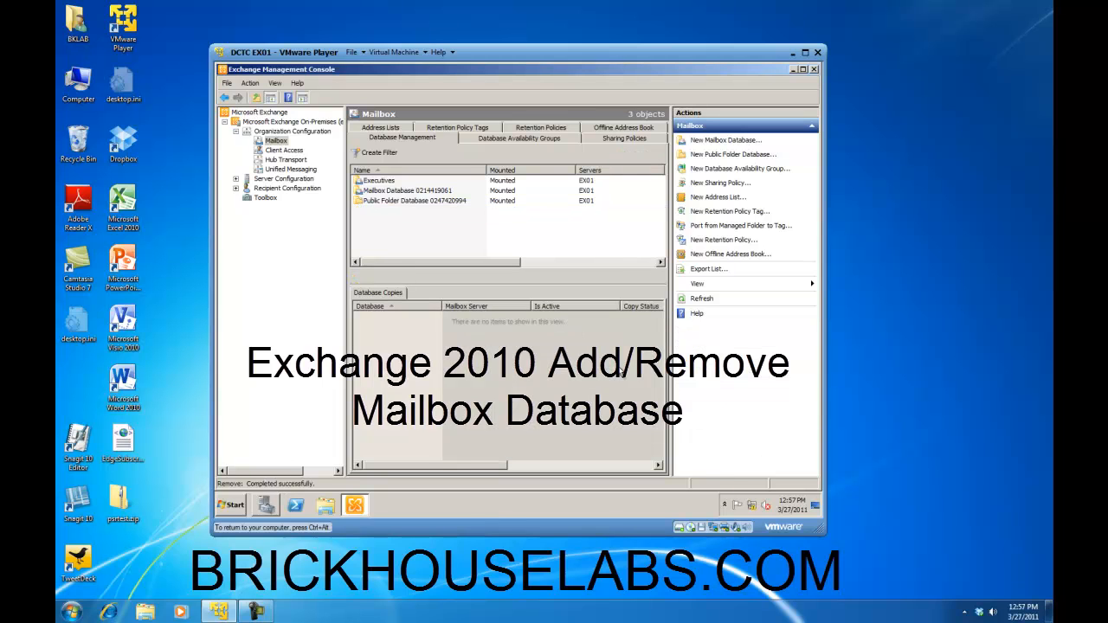